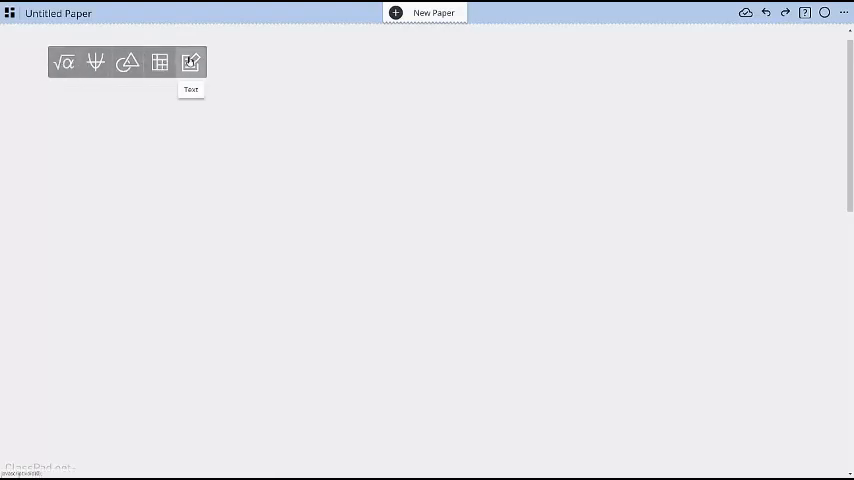
mouse_move(64, 62)
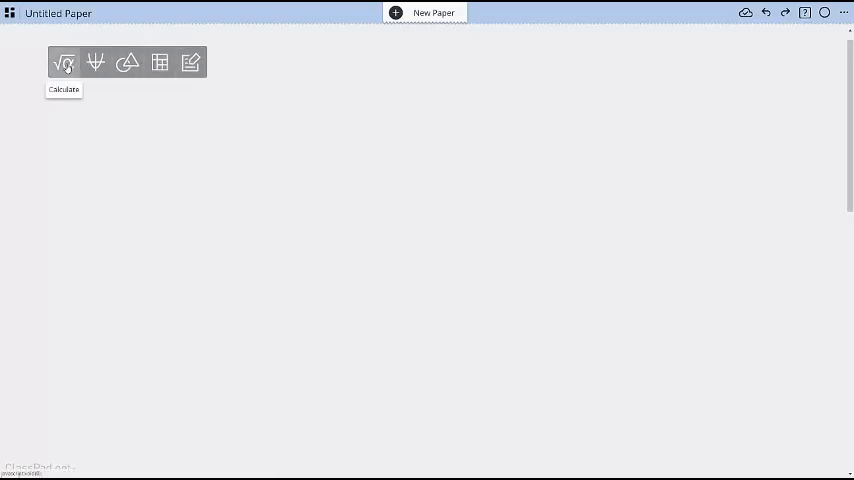
Add a Calculate sticky to the paper and evaluate the fraction 4/5
click(63, 62)
text(4/5)
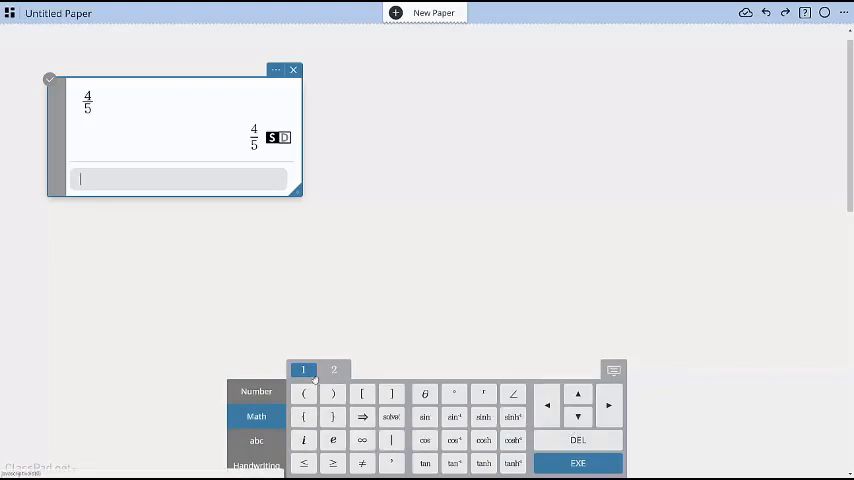
Cycle the keyboard through math page 2, abc and handwriting layouts, then back to Number
click(333, 370)
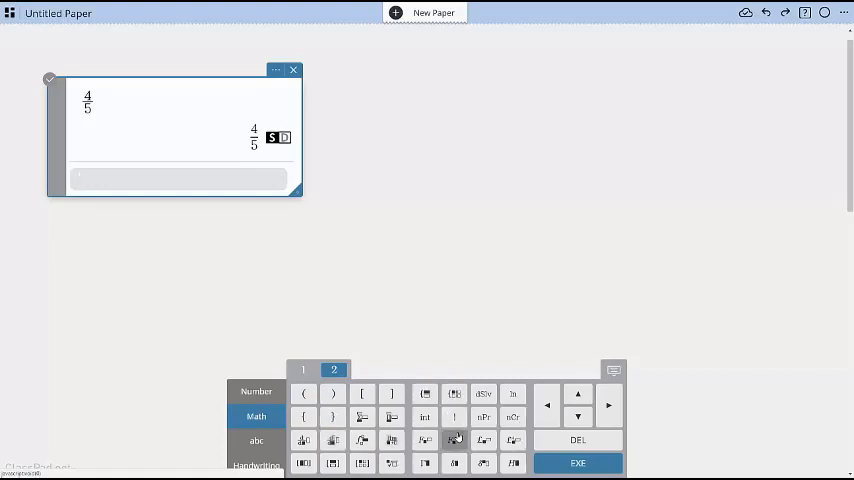
click(256, 440)
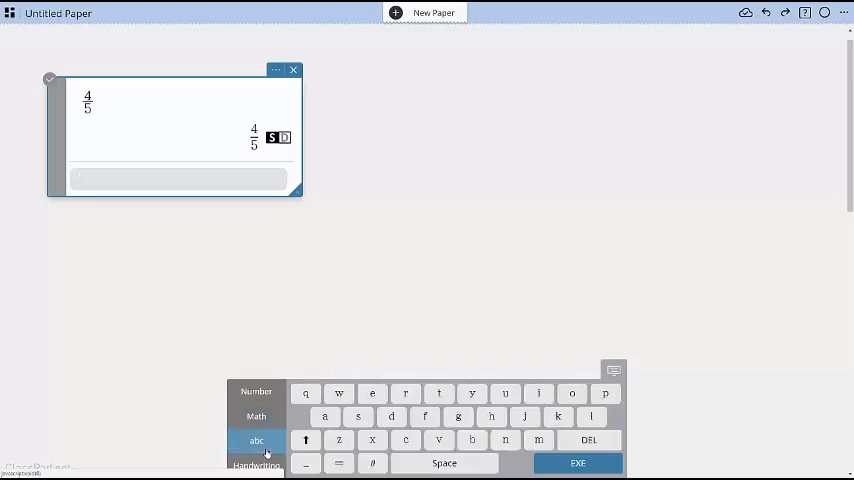
click(256, 465)
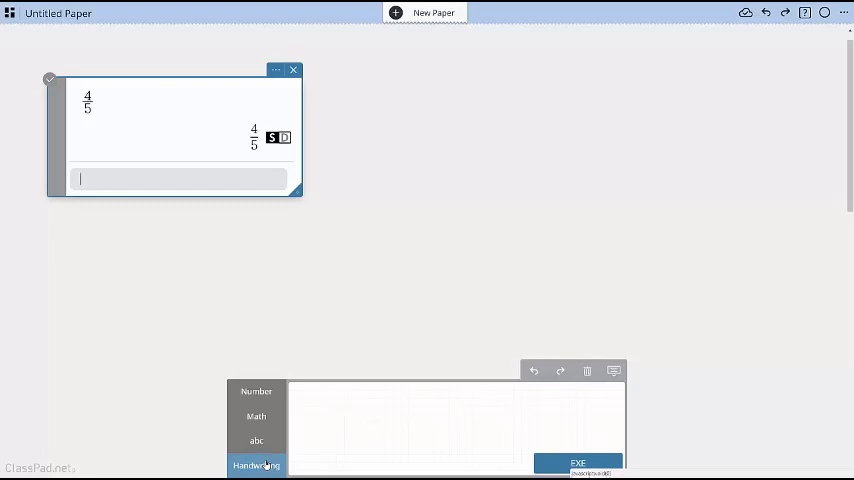
click(256, 391)
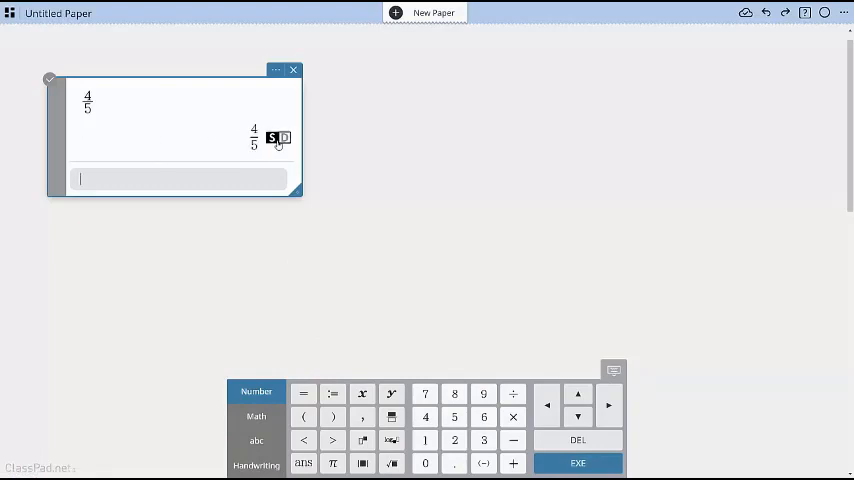
Show the paper's settings menu from the top-right ⋯ button
click(277, 137)
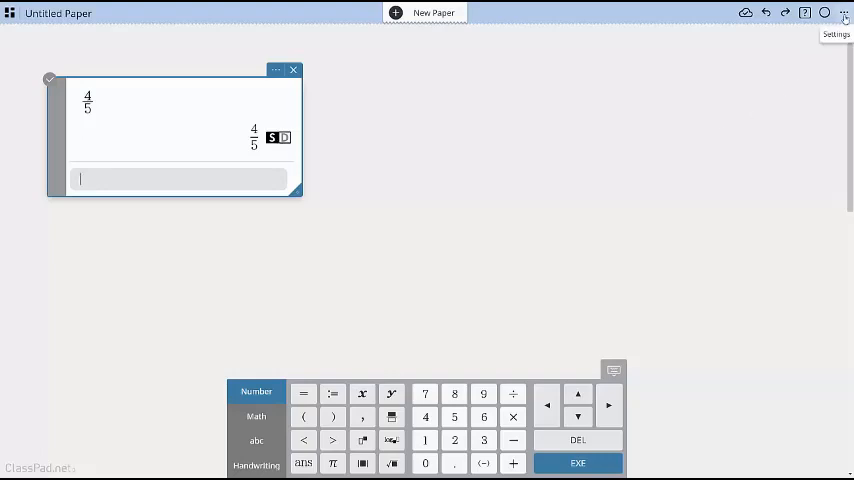
click(845, 13)
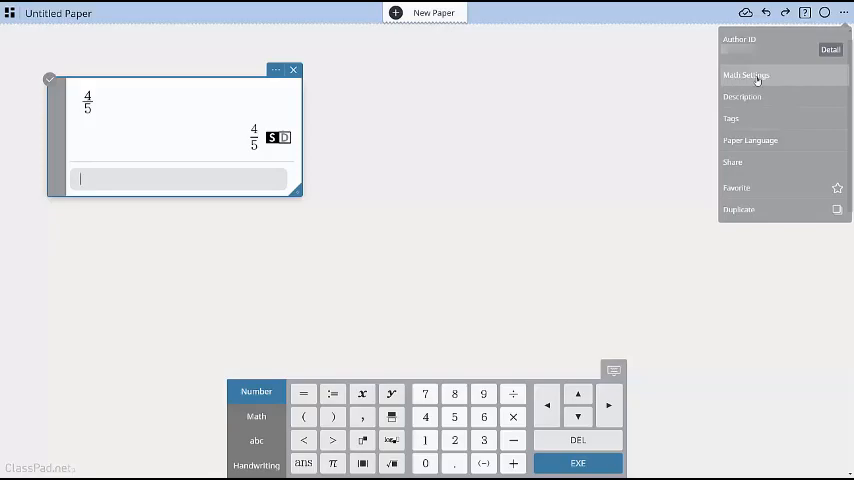
Review Math Settings' Number Format and Calculation Results choices and close with OK unchanged
click(746, 75)
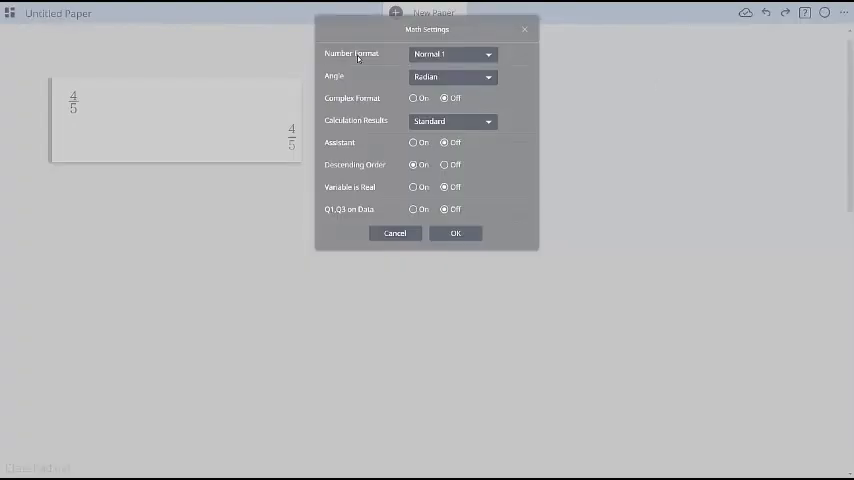
mouse_move(440, 65)
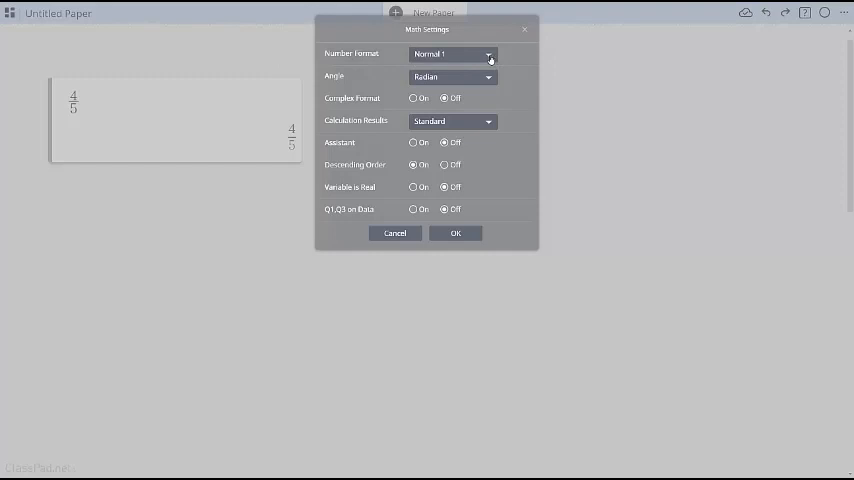
click(452, 54)
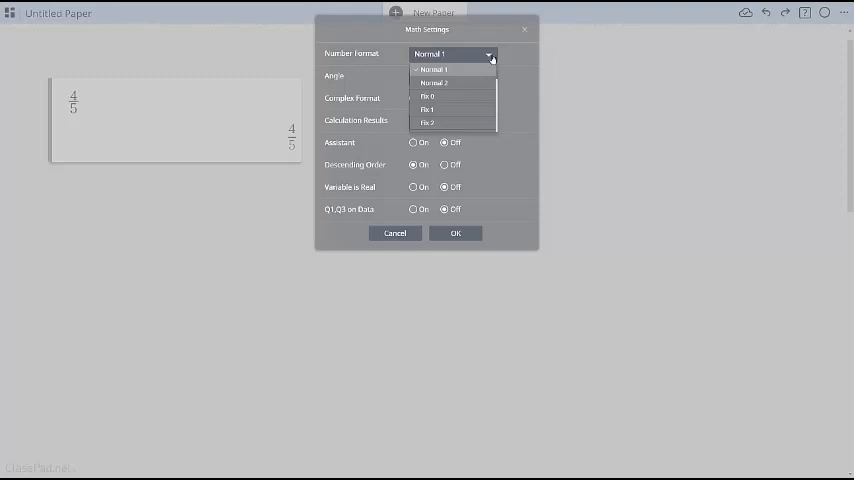
click(430, 69)
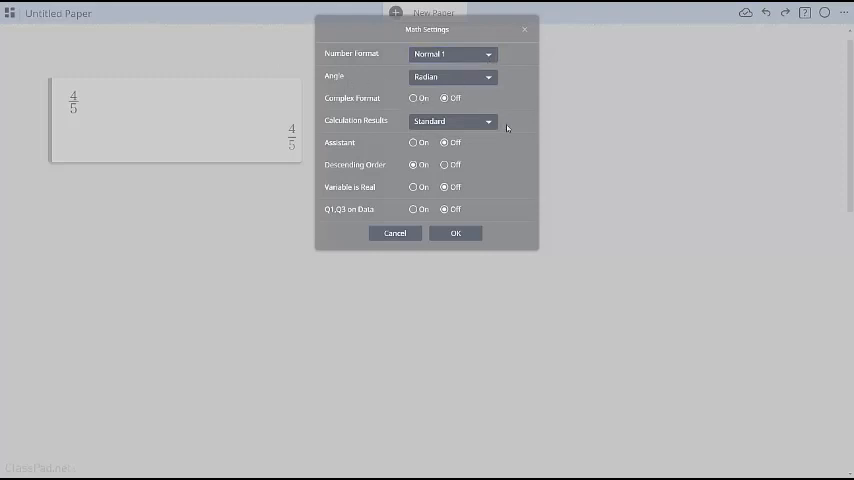
click(489, 121)
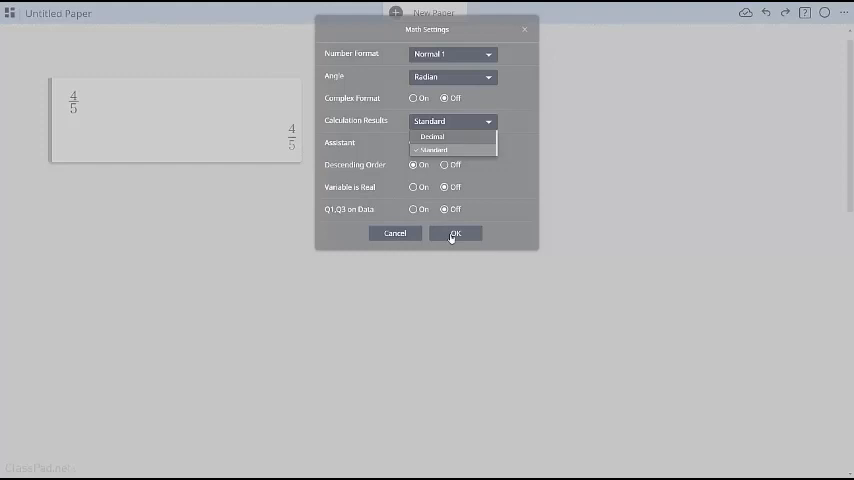
click(455, 233)
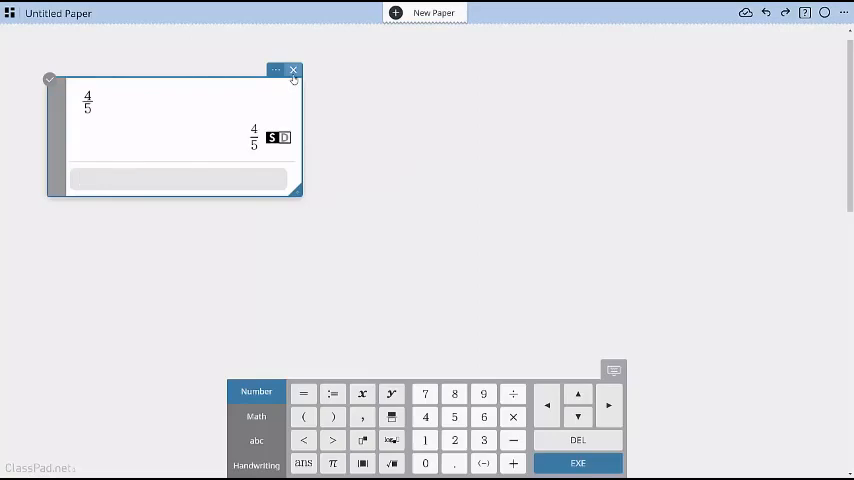
Remove the 4/5 calculation and add an empty Graph sticky to the paper
click(293, 70)
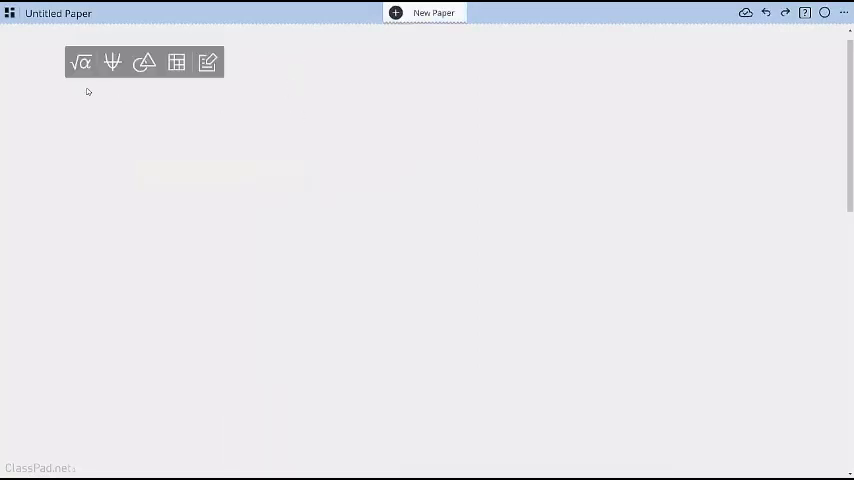
mouse_move(112, 62)
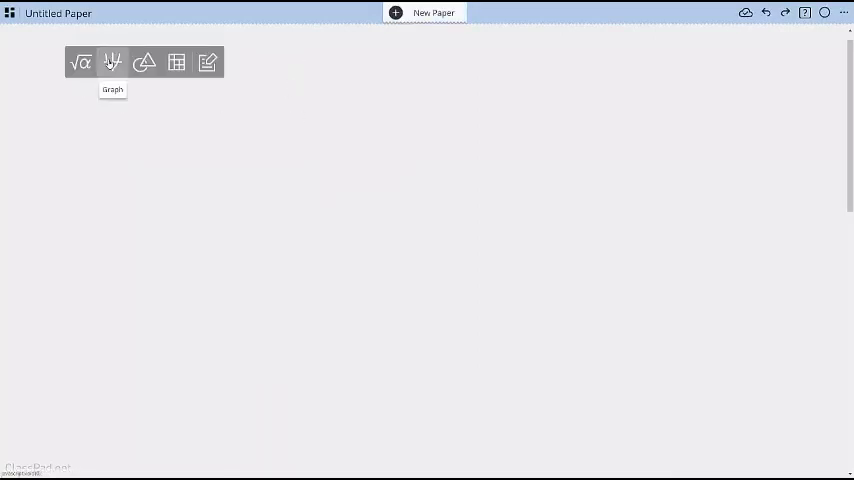
click(112, 62)
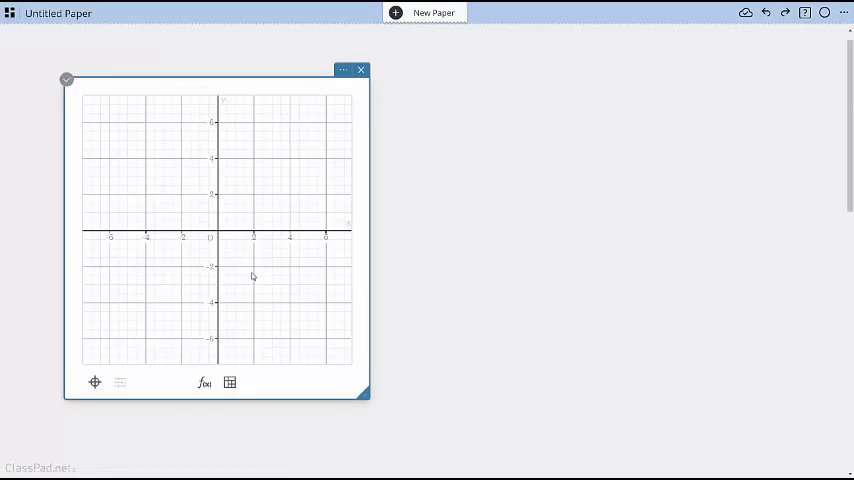
mouse_move(228, 235)
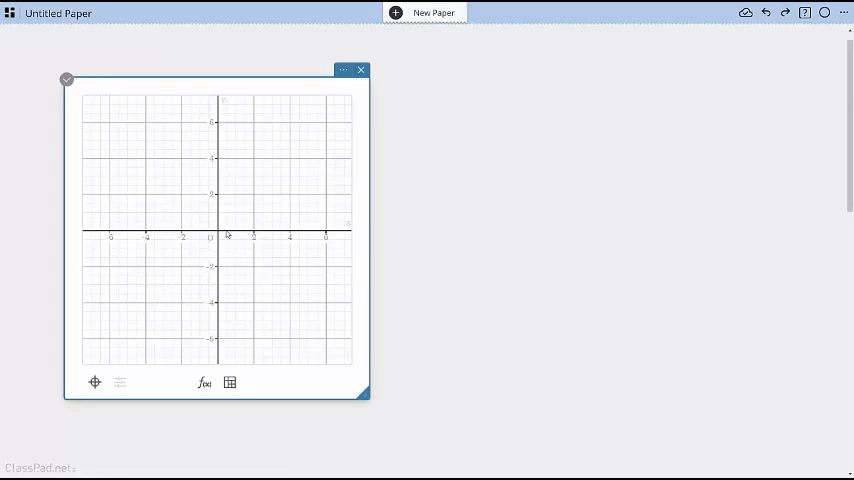
mouse_move(276, 358)
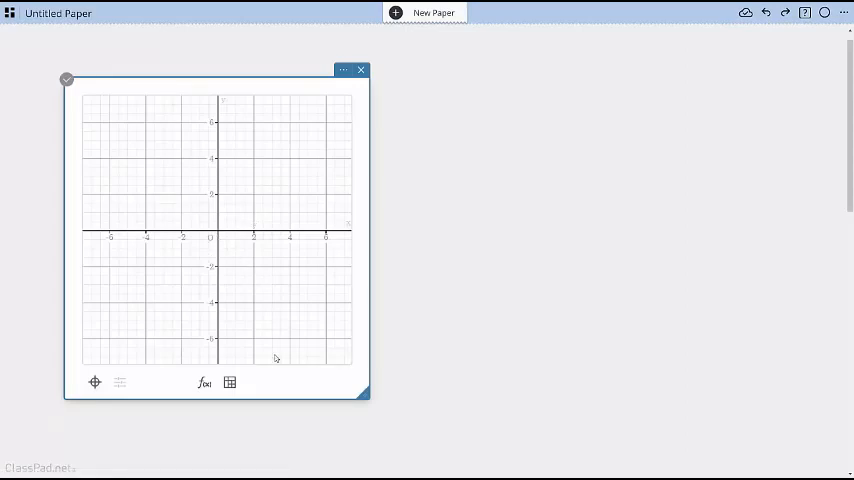
mouse_move(204, 383)
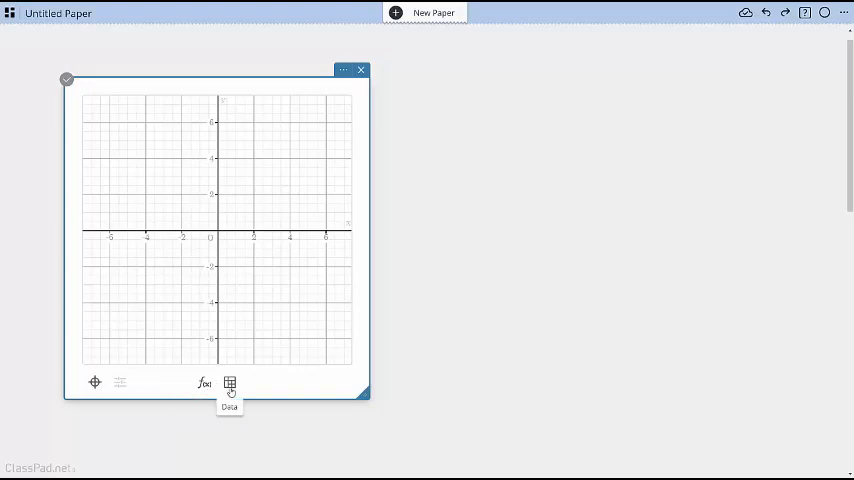
mouse_move(203, 383)
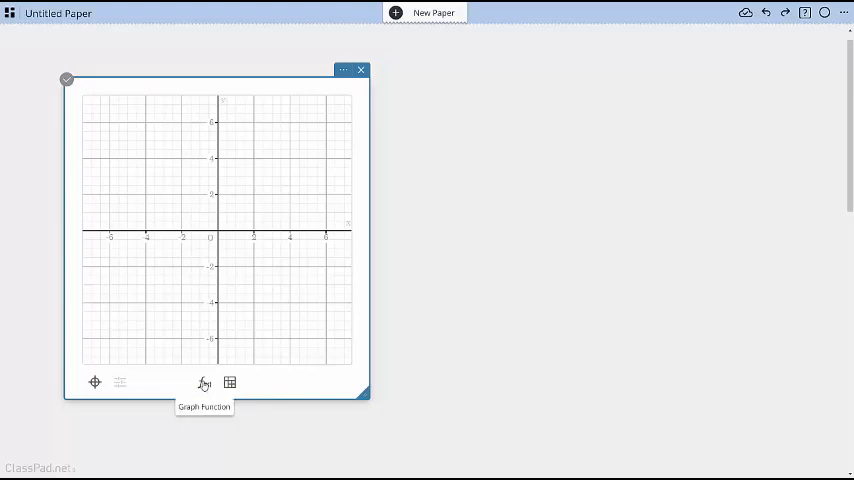
Plot y = 2x on the graph, then close the graph sticky
click(204, 383)
text(y = 2x)
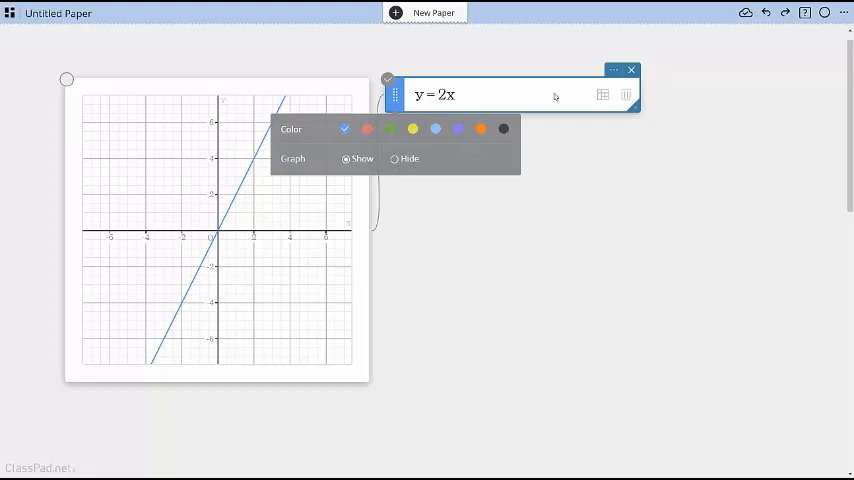
click(490, 95)
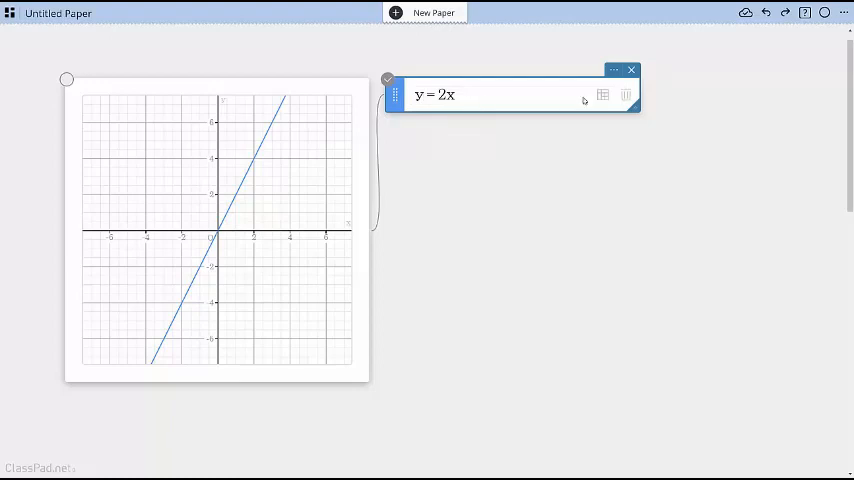
click(602, 94)
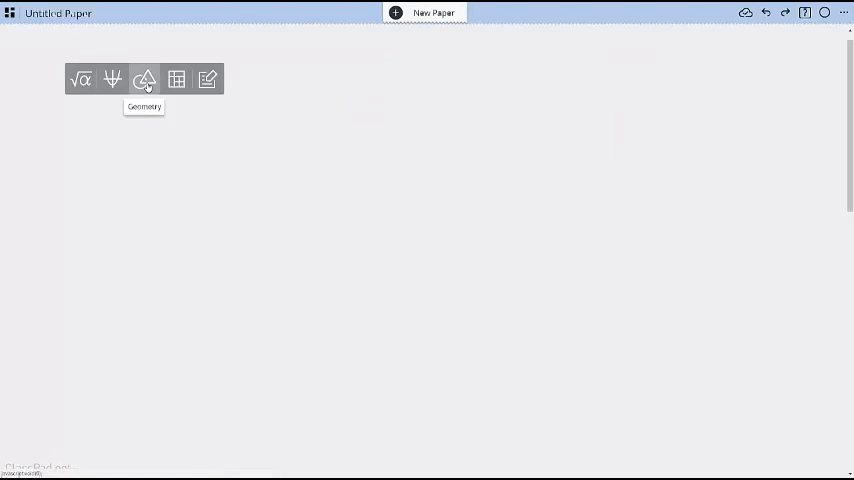
Sketch a pentagon A–E in a new Geometry sticky and switch to the select tool
click(144, 79)
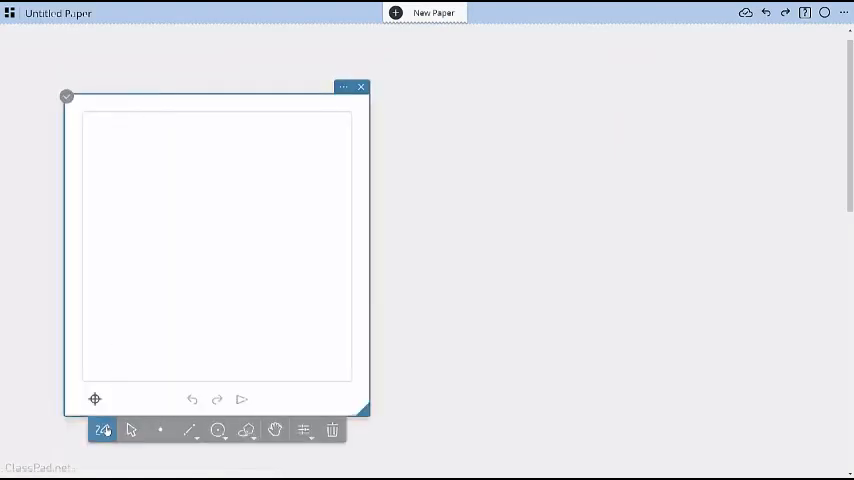
drag(196, 160, 132, 258)
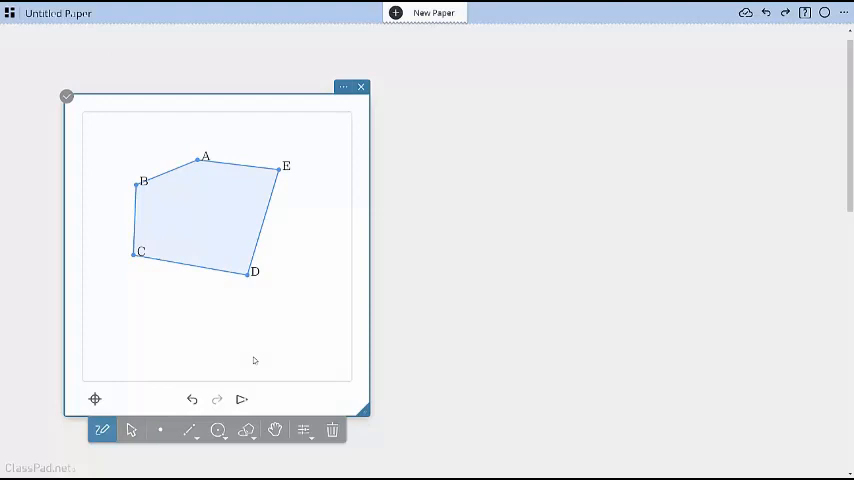
mouse_move(193, 291)
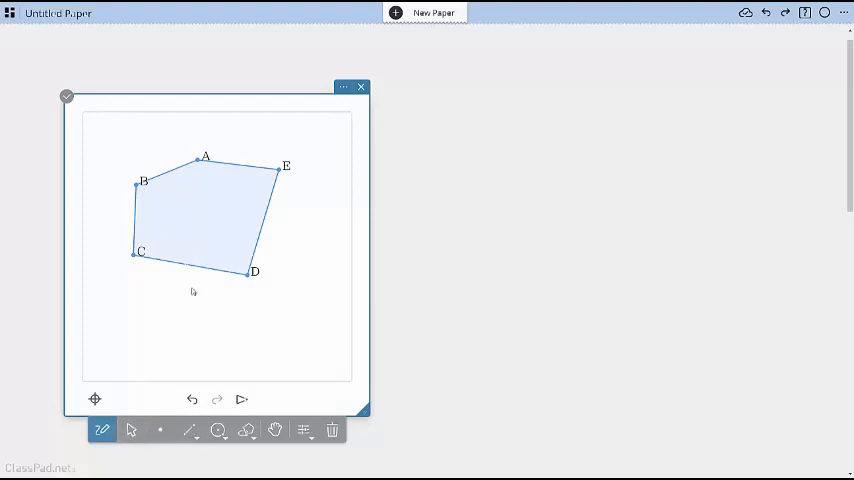
mouse_move(209, 458)
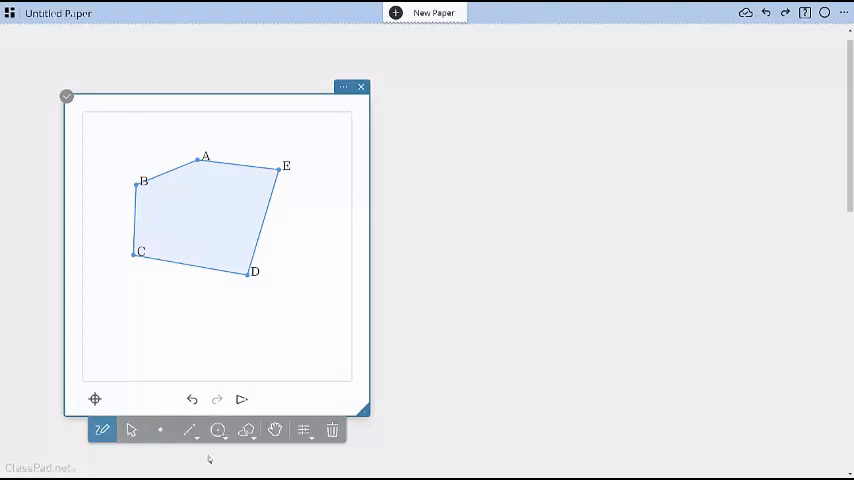
click(190, 430)
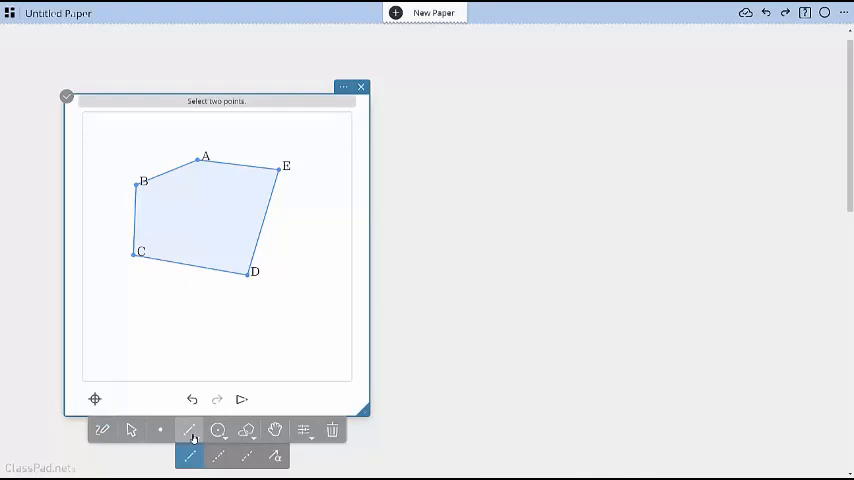
click(218, 430)
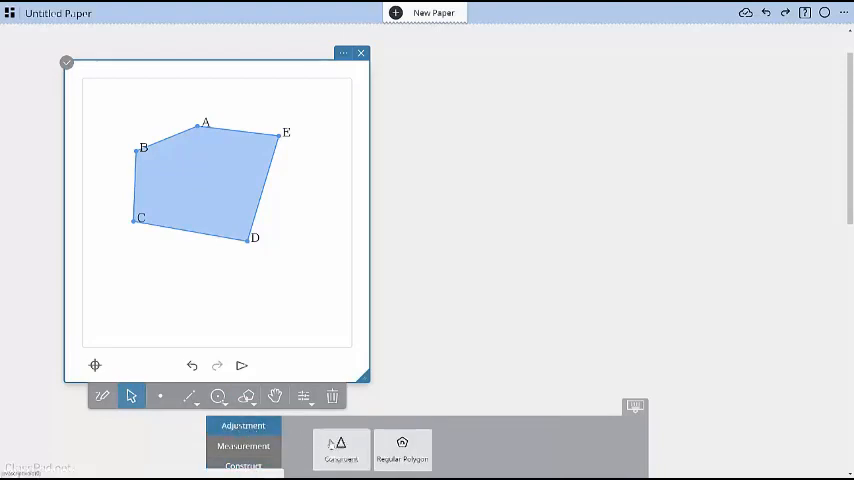
Review Measurement and Construct options for the pentagon, then bring up the note's Sticky Note Settings
click(243, 446)
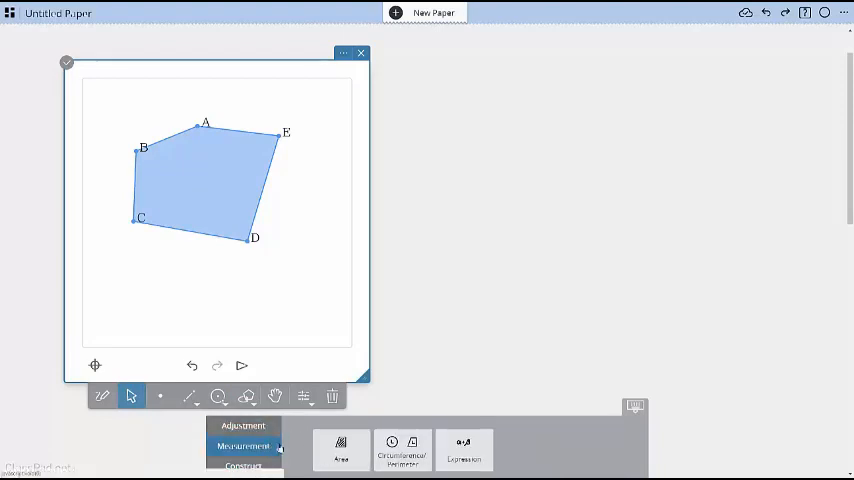
click(243, 466)
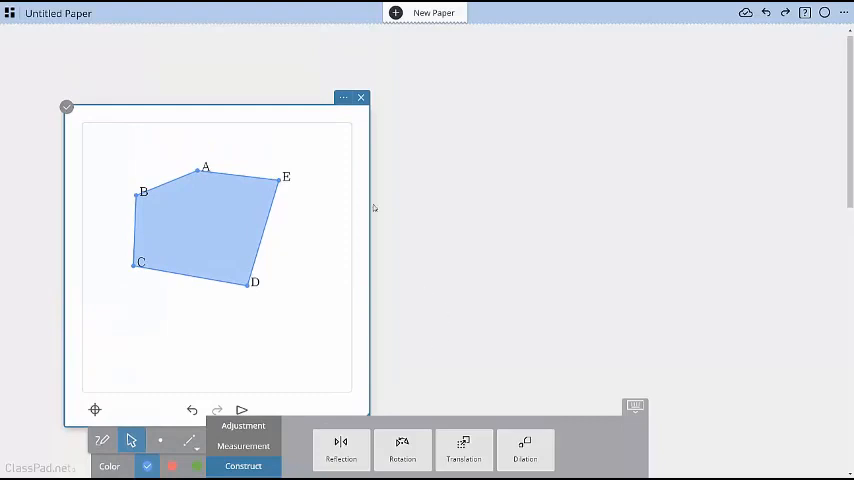
mouse_move(343, 98)
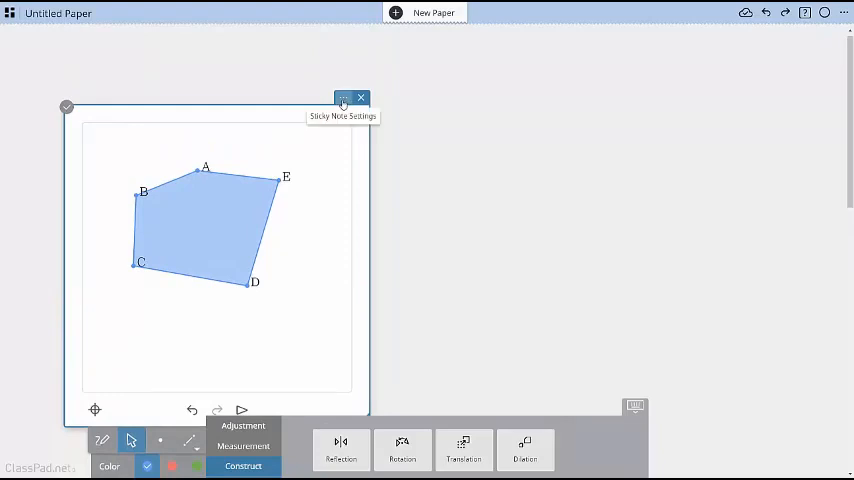
click(343, 99)
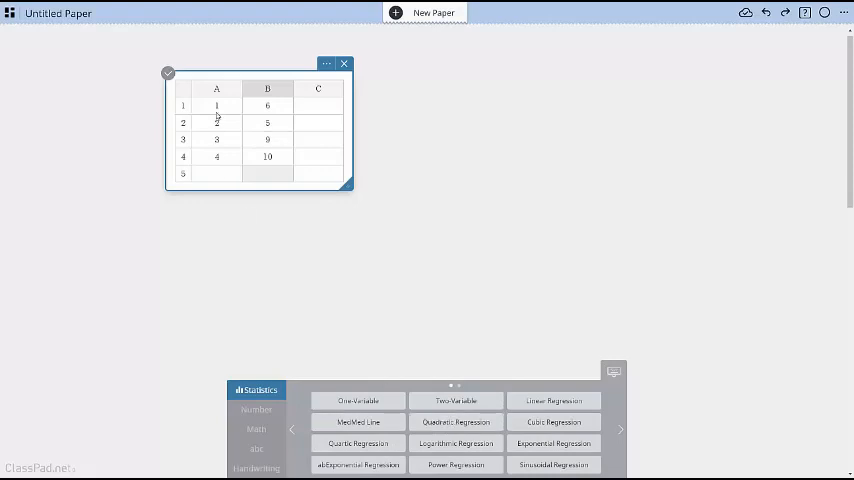
Run One-Variable statistics on column A (1–4, mean 2.5) and expand the full results
click(358, 401)
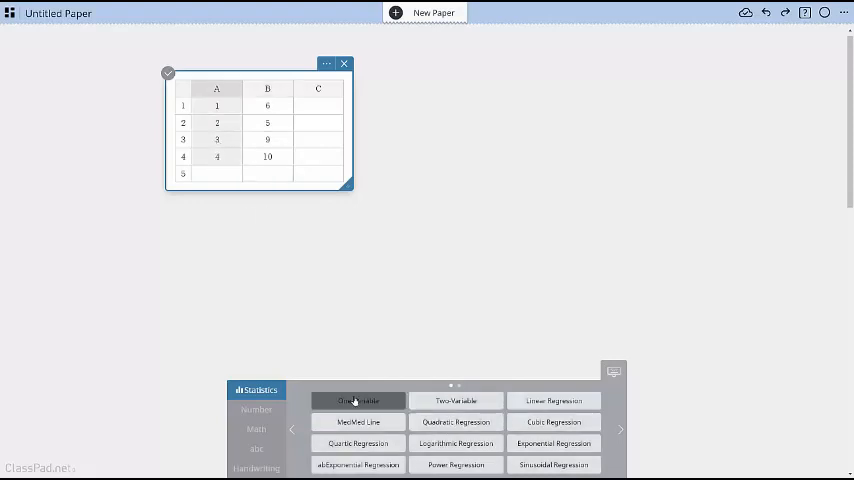
click(358, 400)
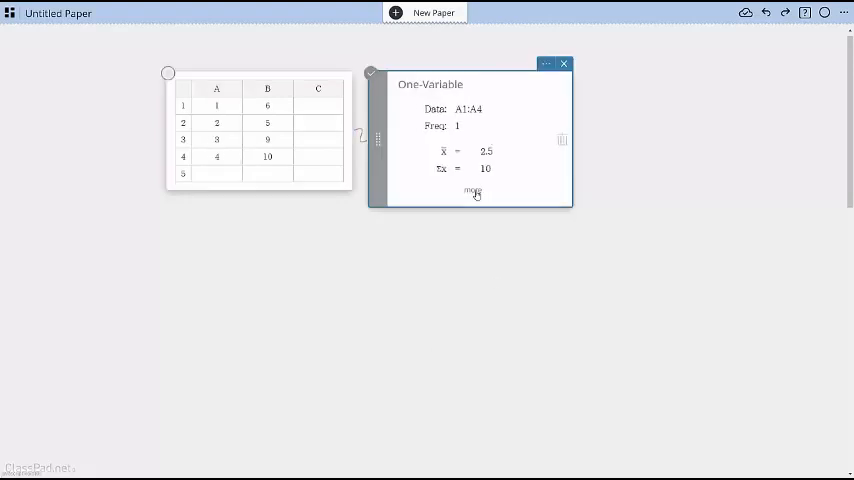
click(473, 191)
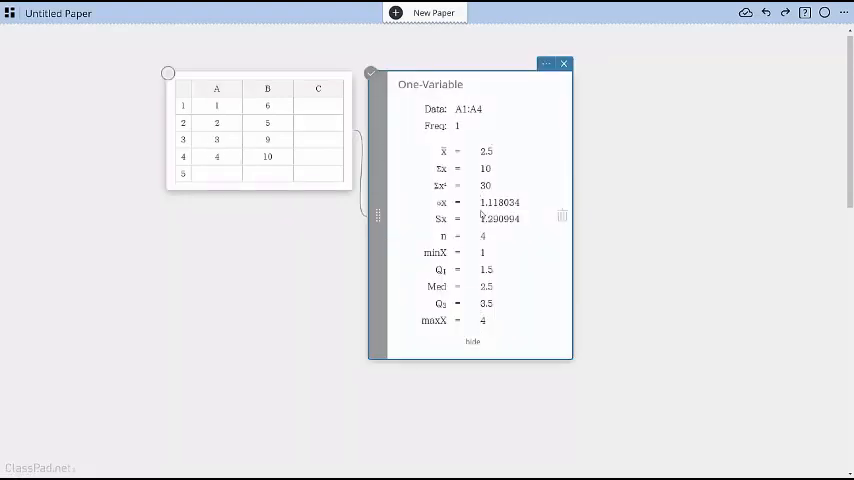
mouse_move(538, 93)
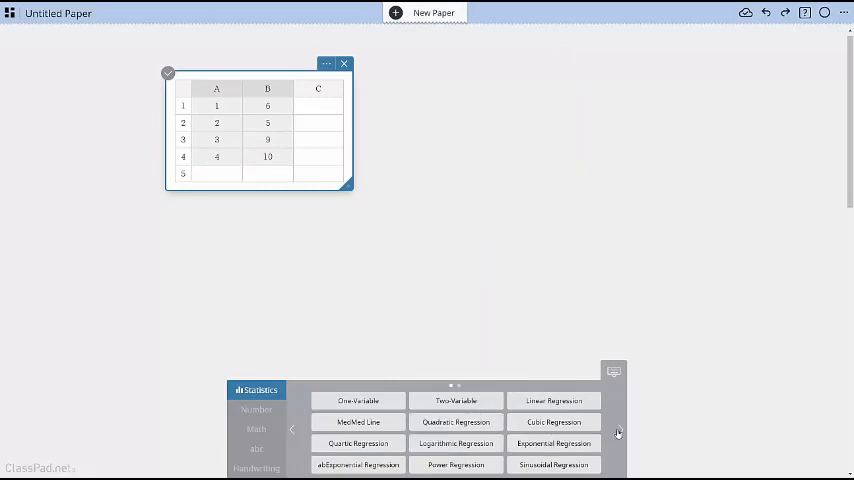
click(620, 429)
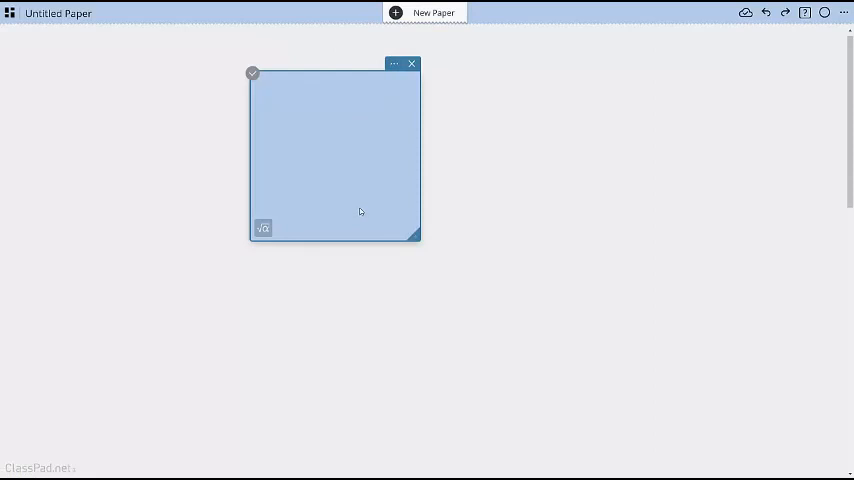
mouse_move(338, 145)
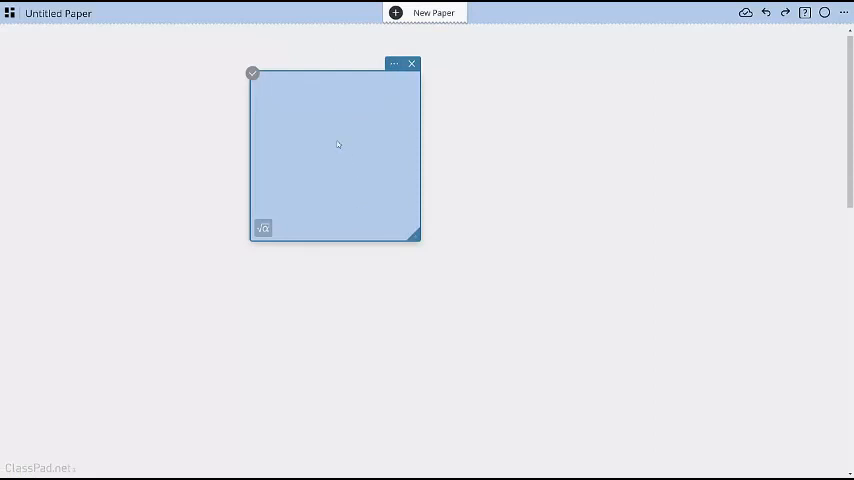
Write 'Your Text Here' in the sticky with the equation y = 3x + 4 below it
text(Your Text)
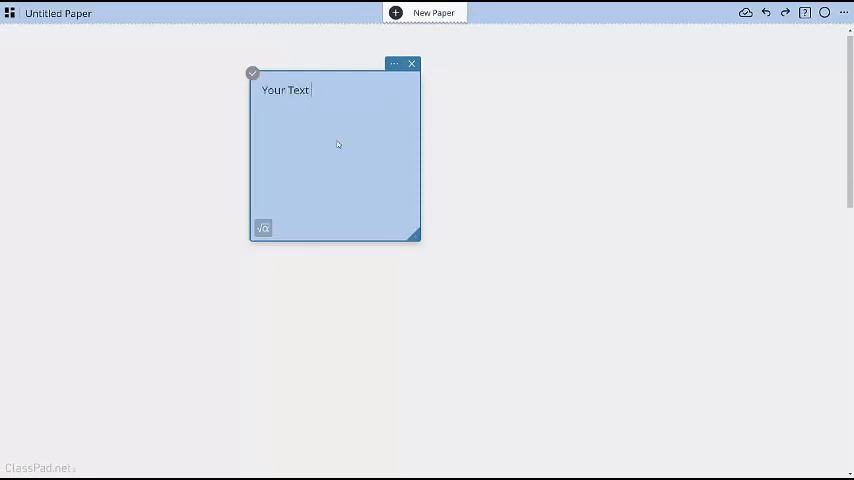
text(Here)
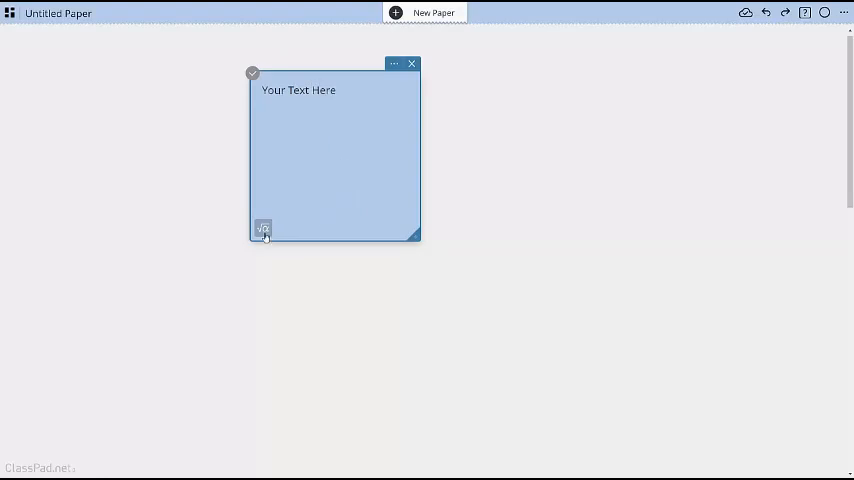
click(263, 229)
text(y=3x+4)
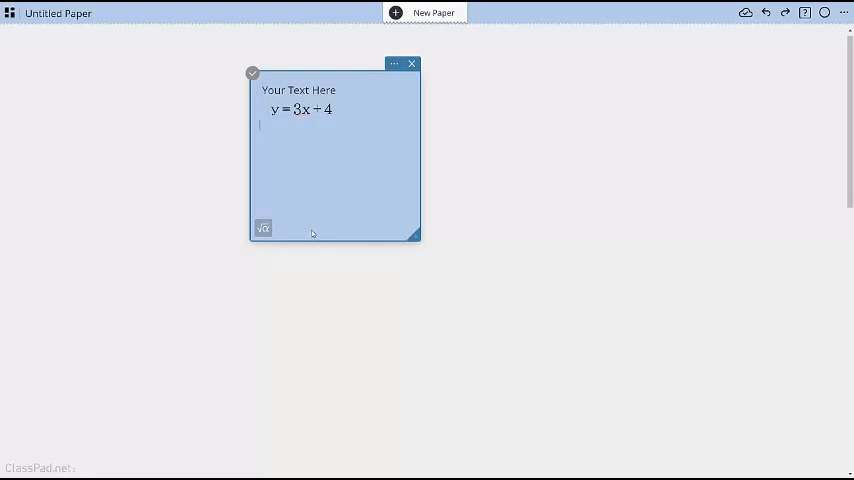
click(411, 63)
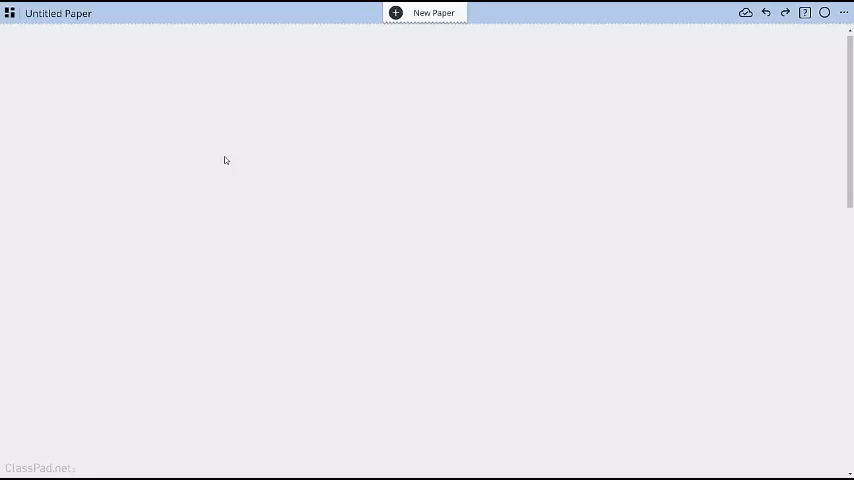